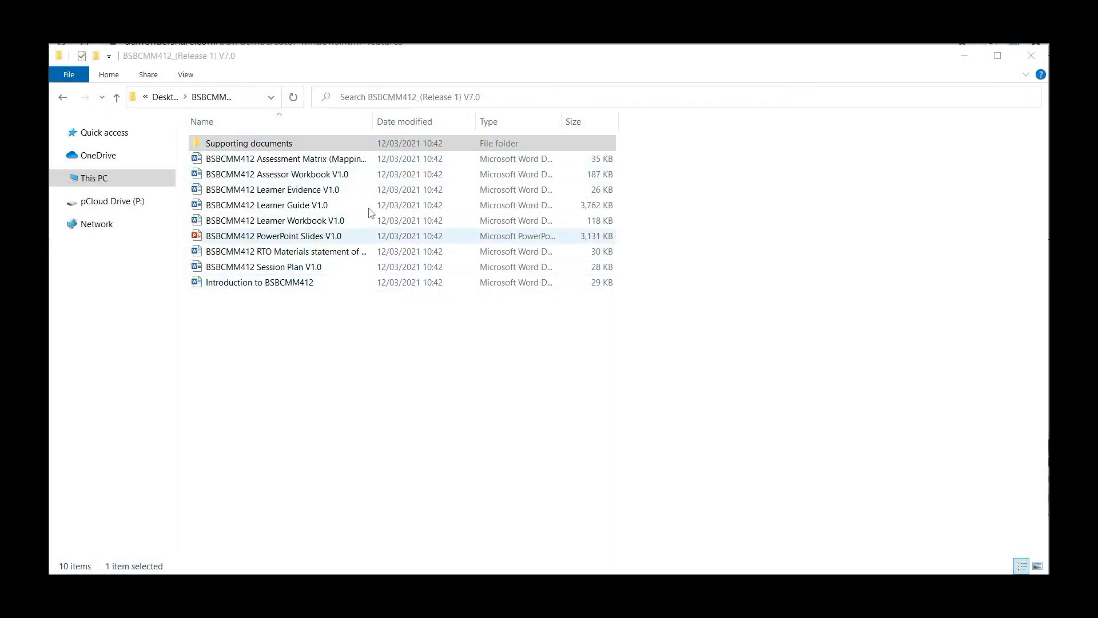
Step: Open the BSBCMM412 Assessor Workbook V1.0 from the unit folder in File Explorer
double_click(248, 143)
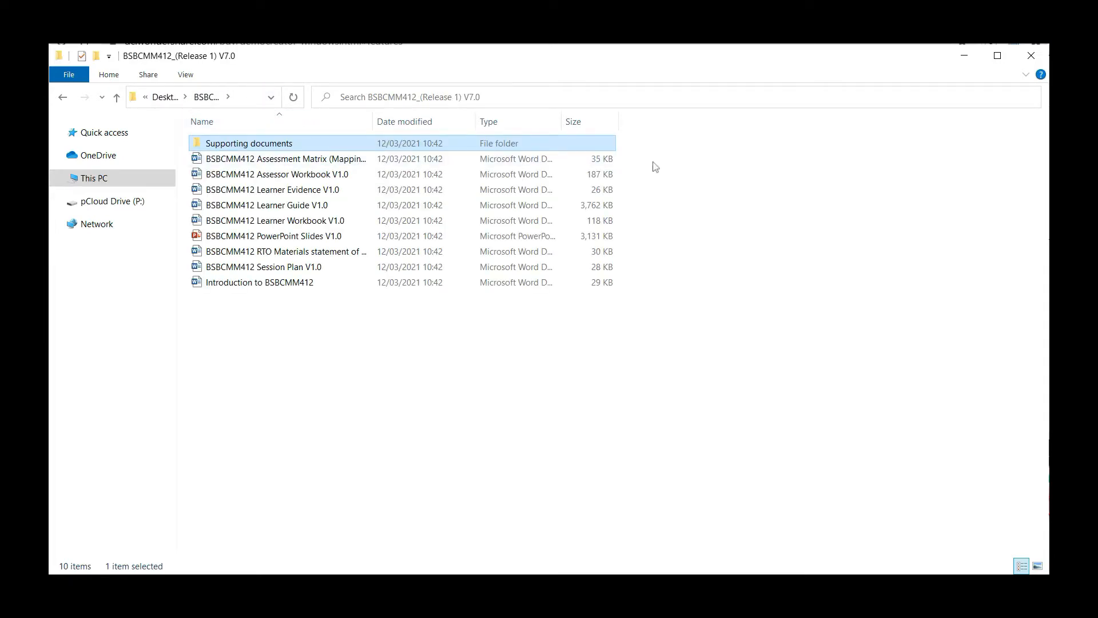
double_click(285, 158)
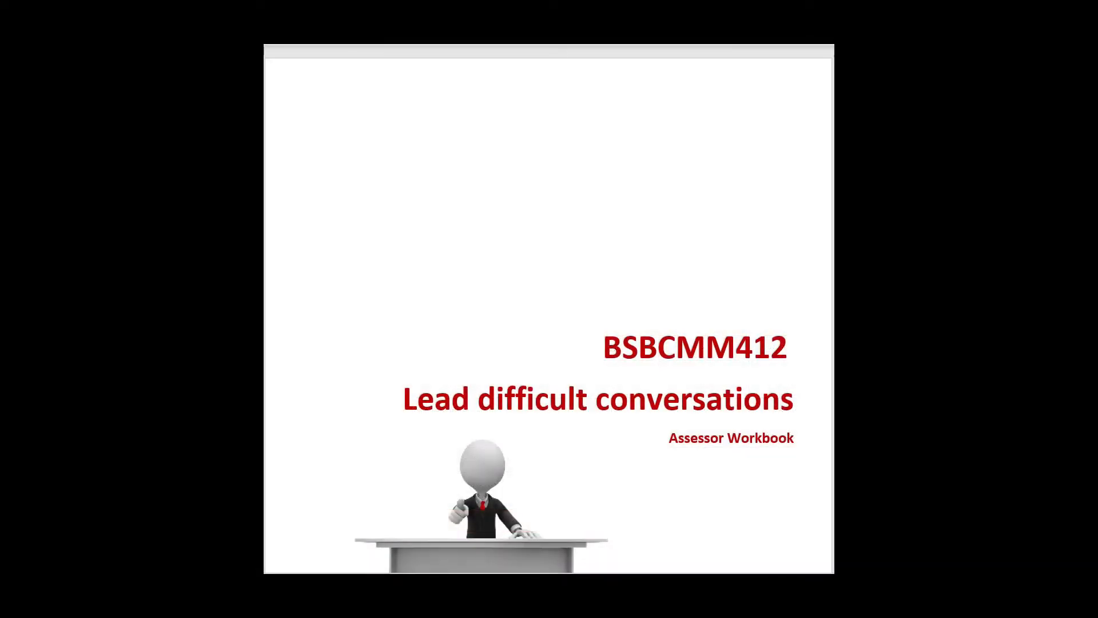
Step: Scroll from the cover page through the Table of Contents to the Instructions to Assessor
scroll("down", 3)
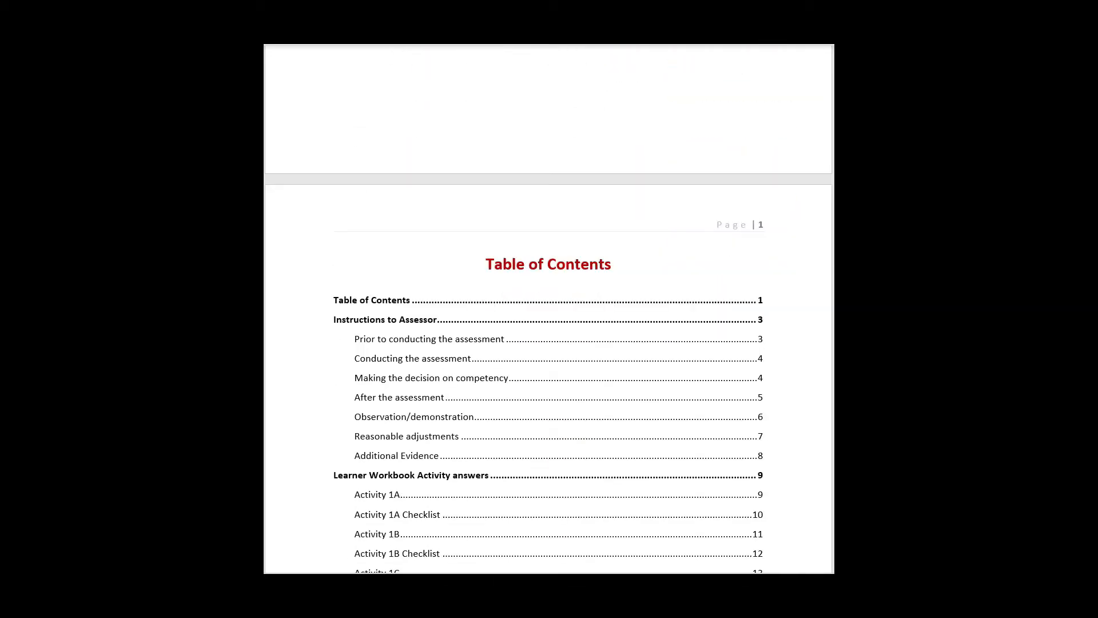
scroll("down", 3)
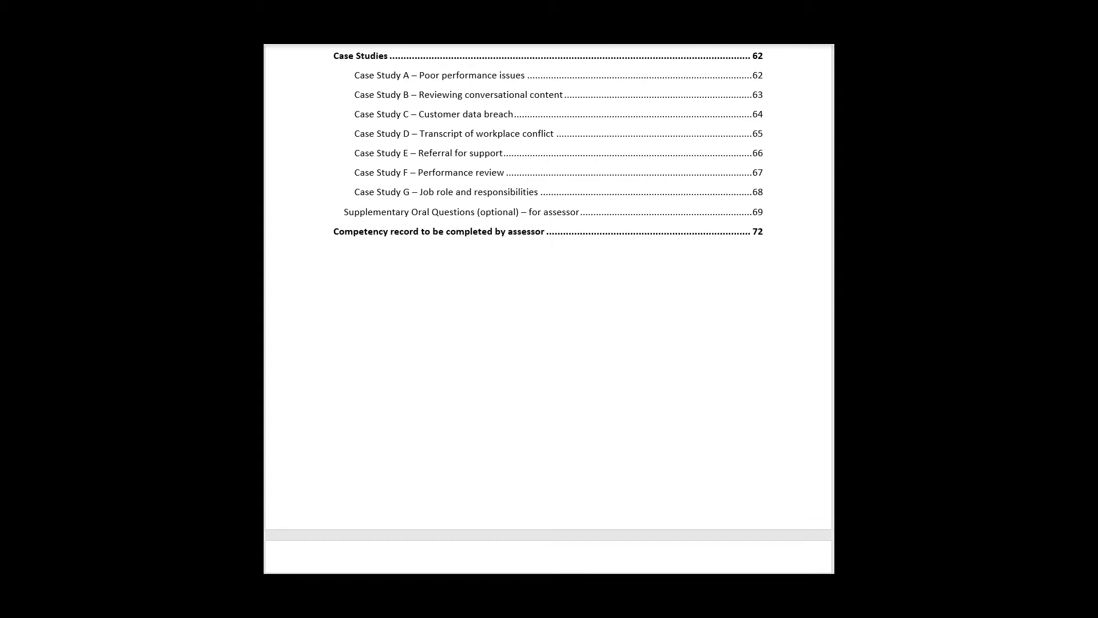
scroll("down", 3)
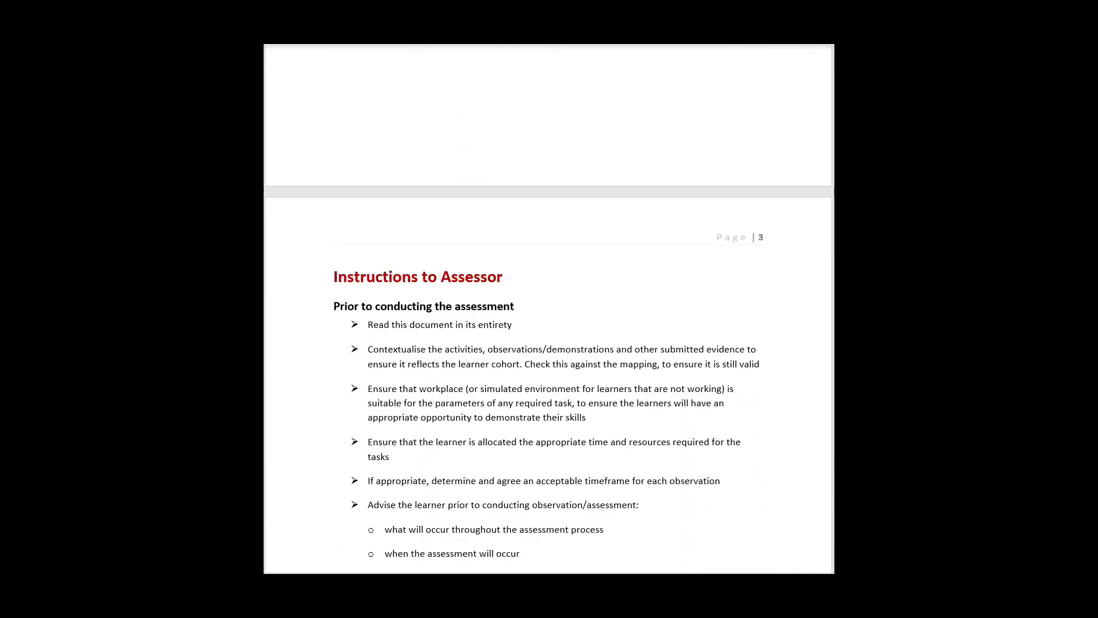
scroll("up", 3)
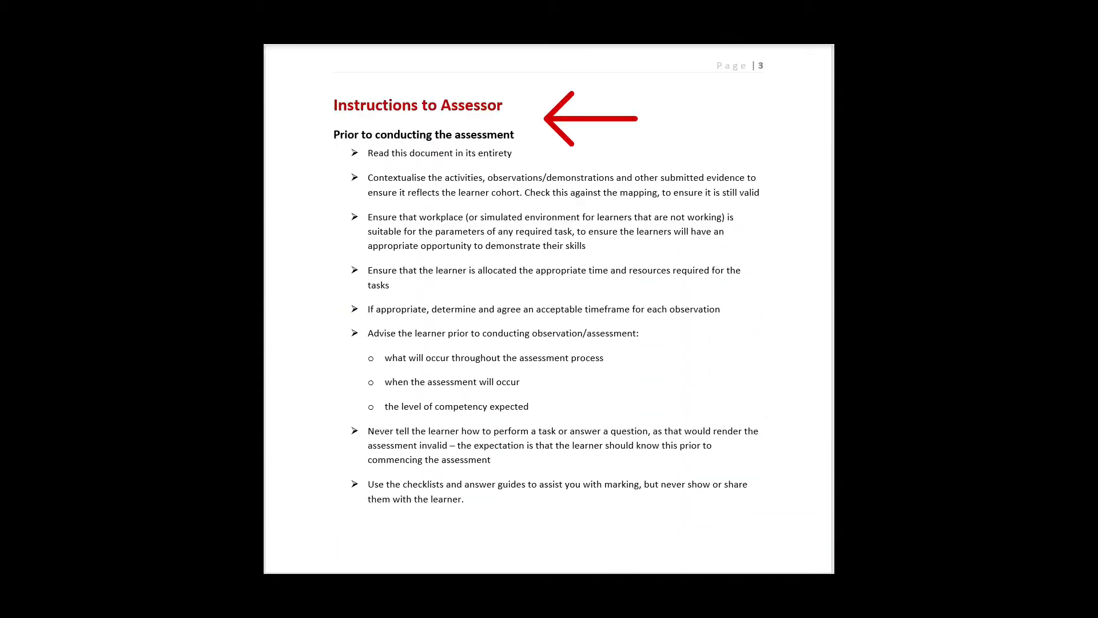
Step: Continue down to page 6, Observation/demonstration, and the workplace conflict role-play scenario
left_click(595, 118)
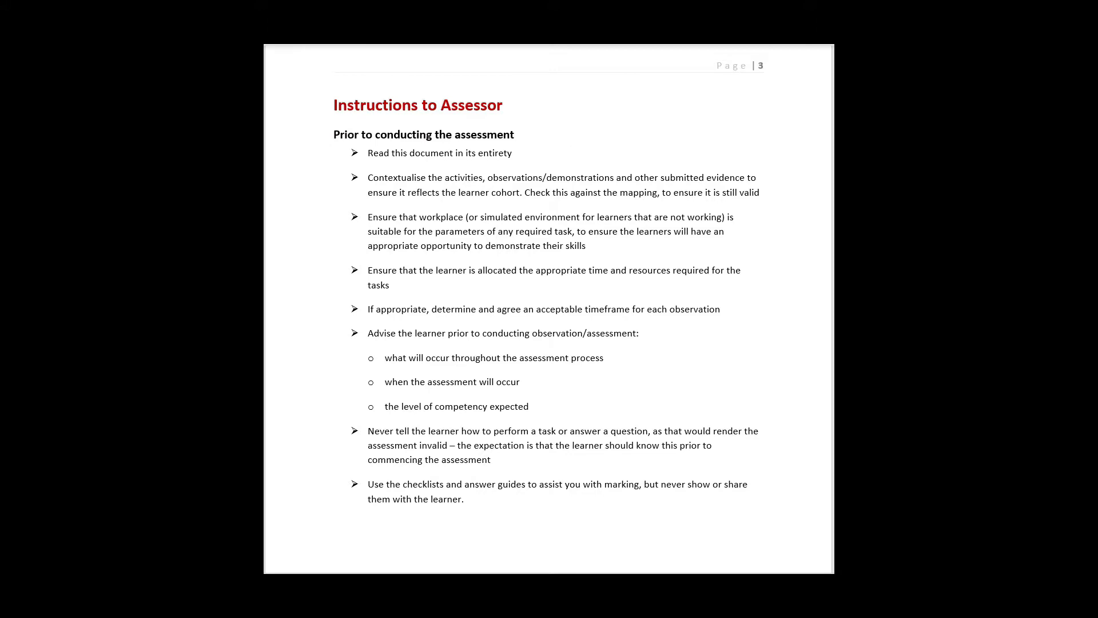
scroll("down", 3)
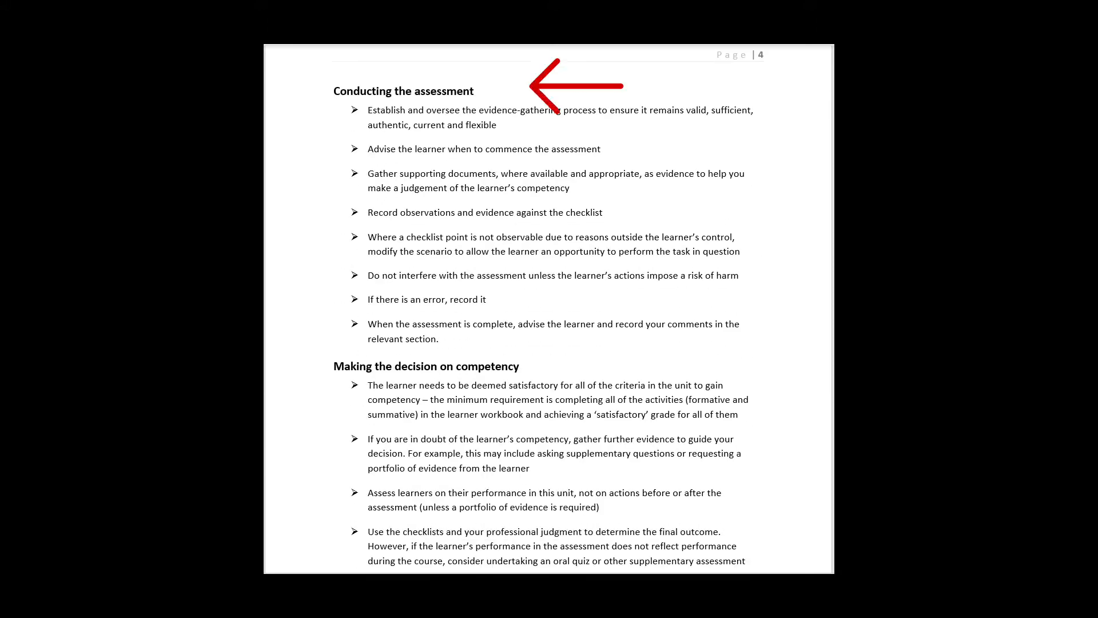
scroll("down", 3)
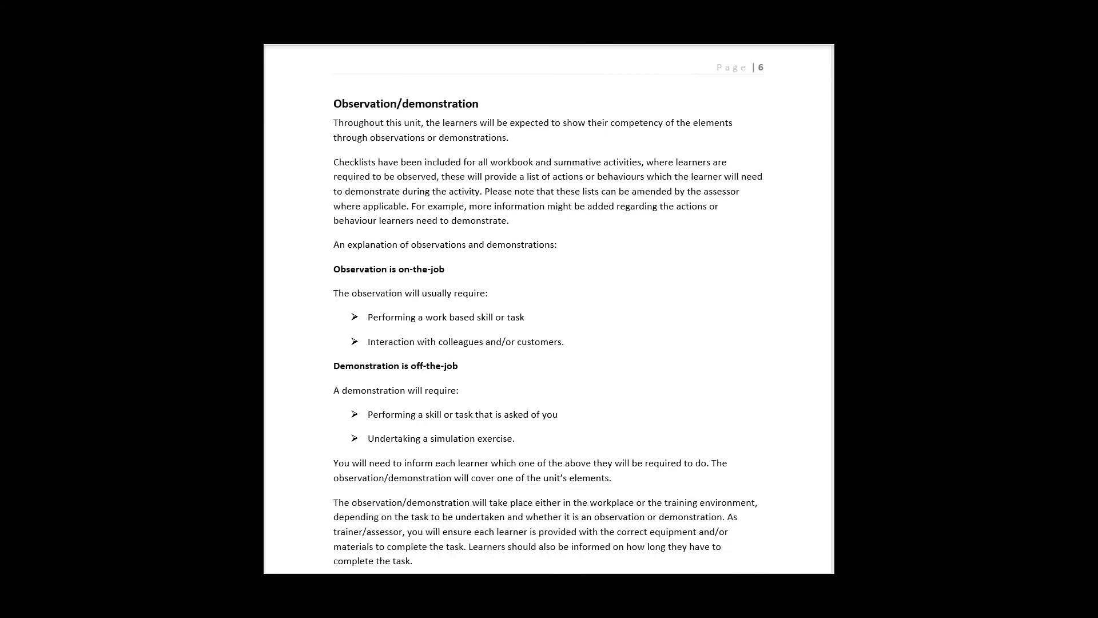
scroll("down", 3)
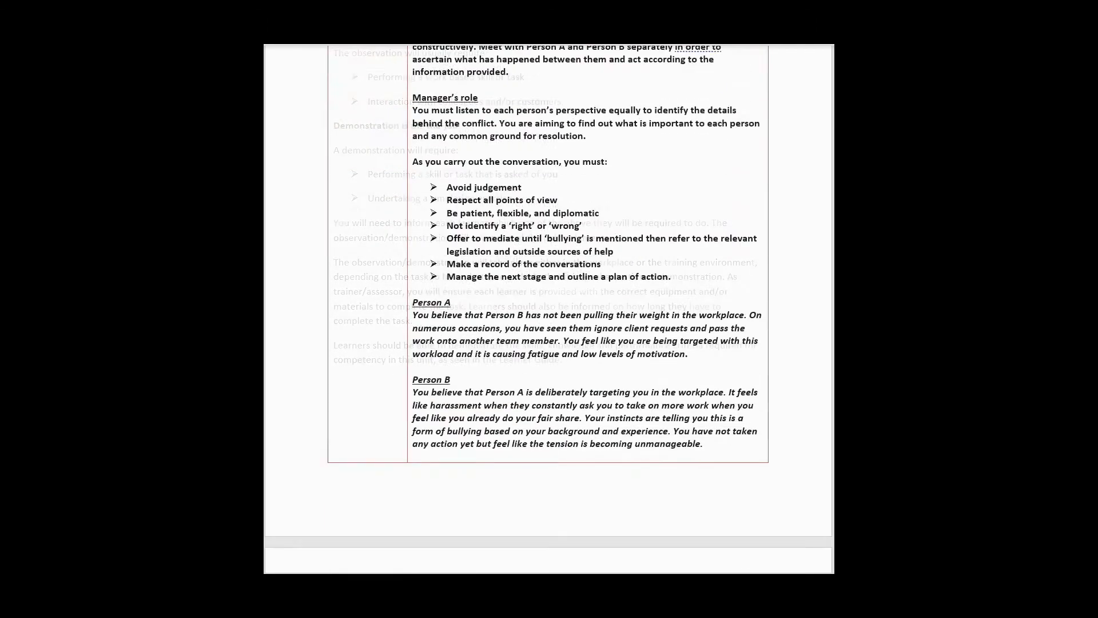
Step: Scroll through the case study and Activity 2A Checklist toward the Supplementary Oral Questions on page 69
scroll("down", 3)
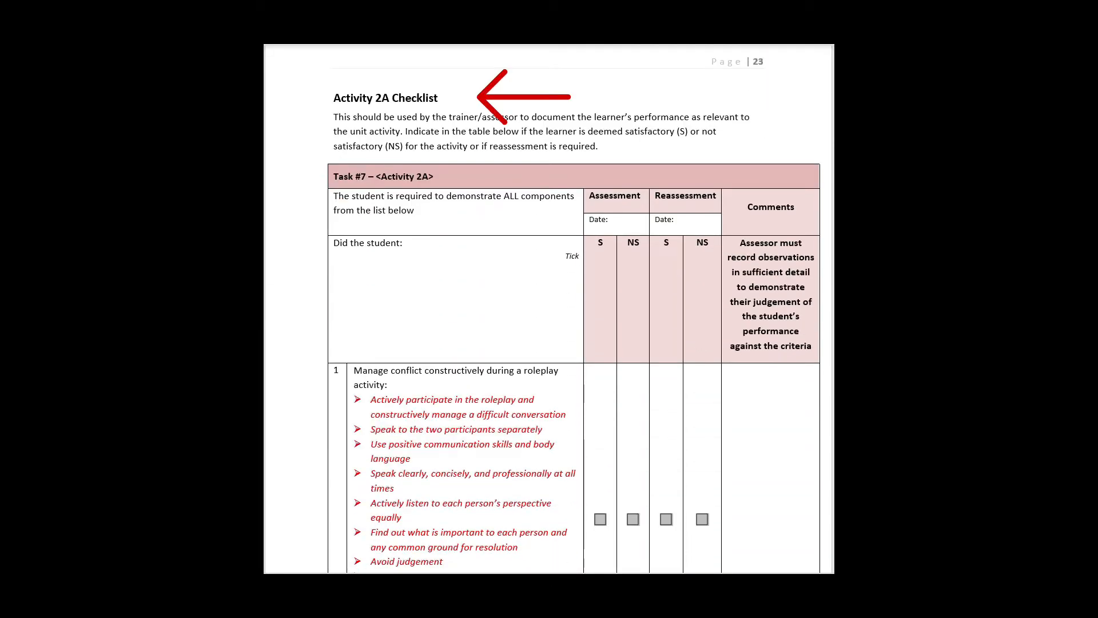
scroll("down", 3)
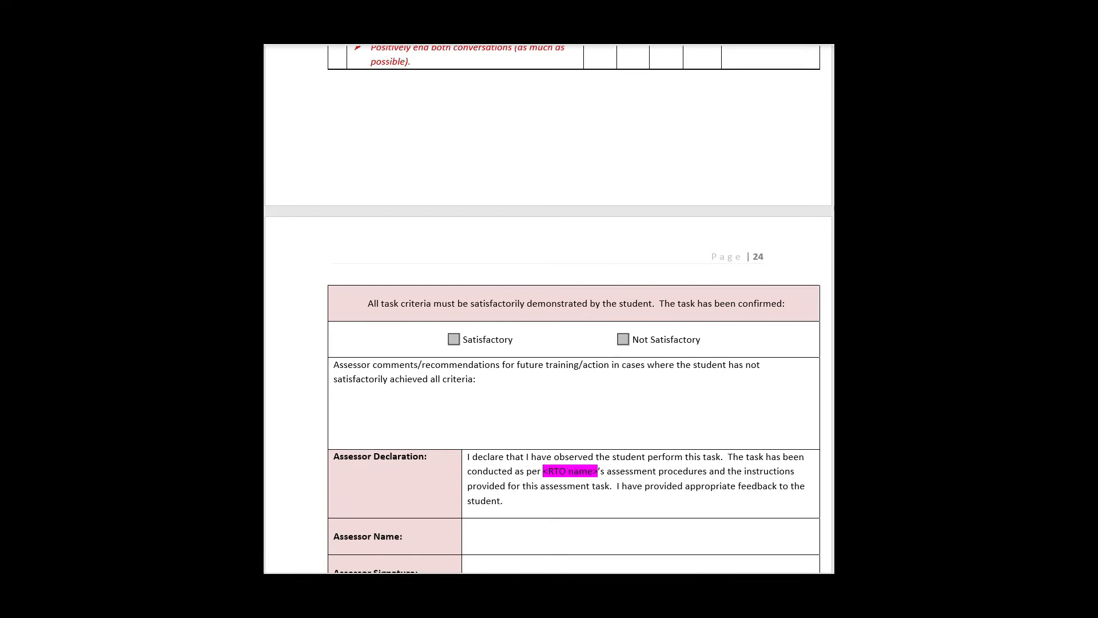
scroll("down", 3)
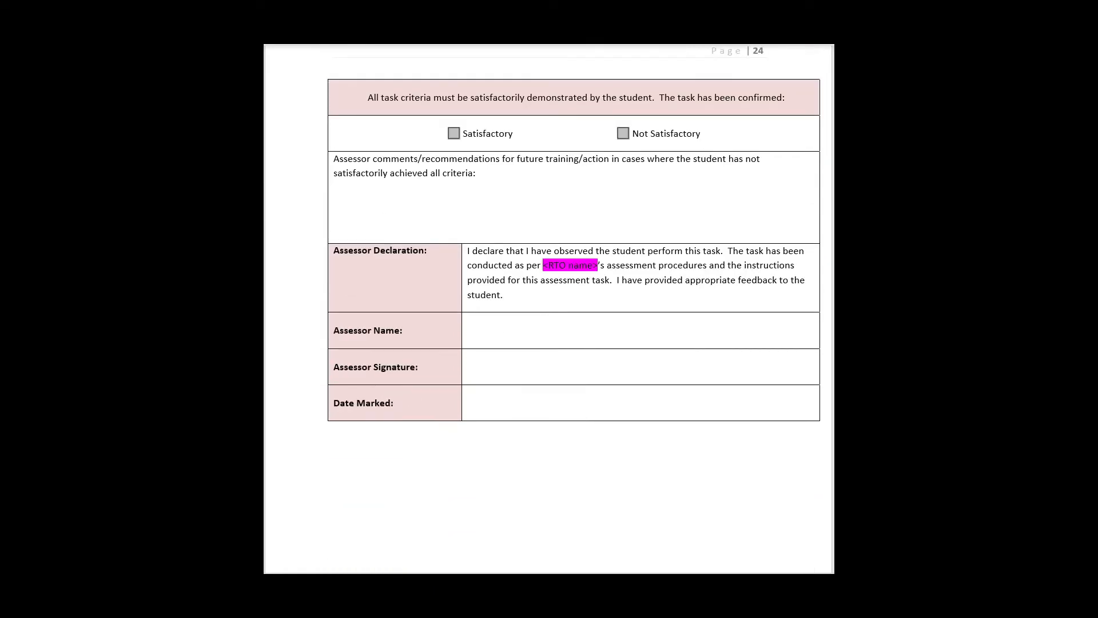
scroll("up", 3)
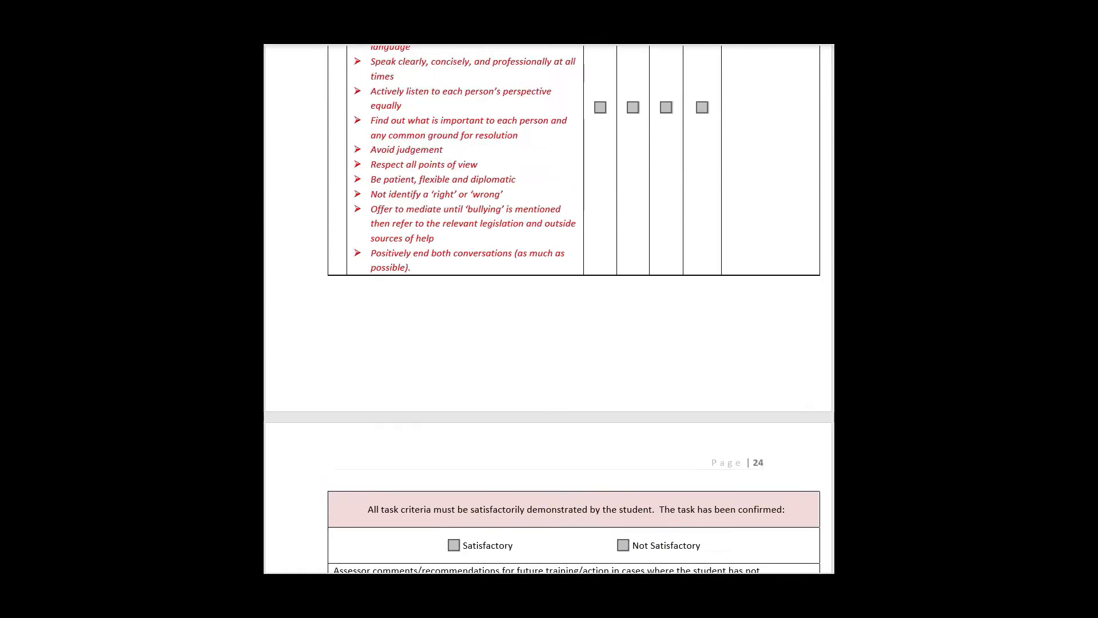
scroll("up", 3)
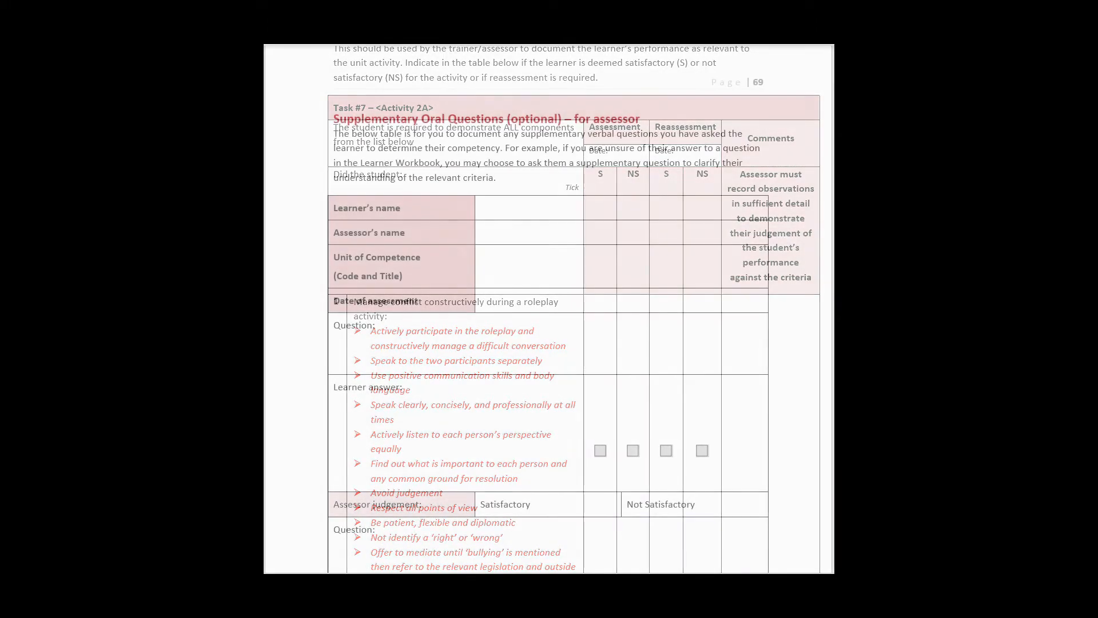
scroll("up", 3)
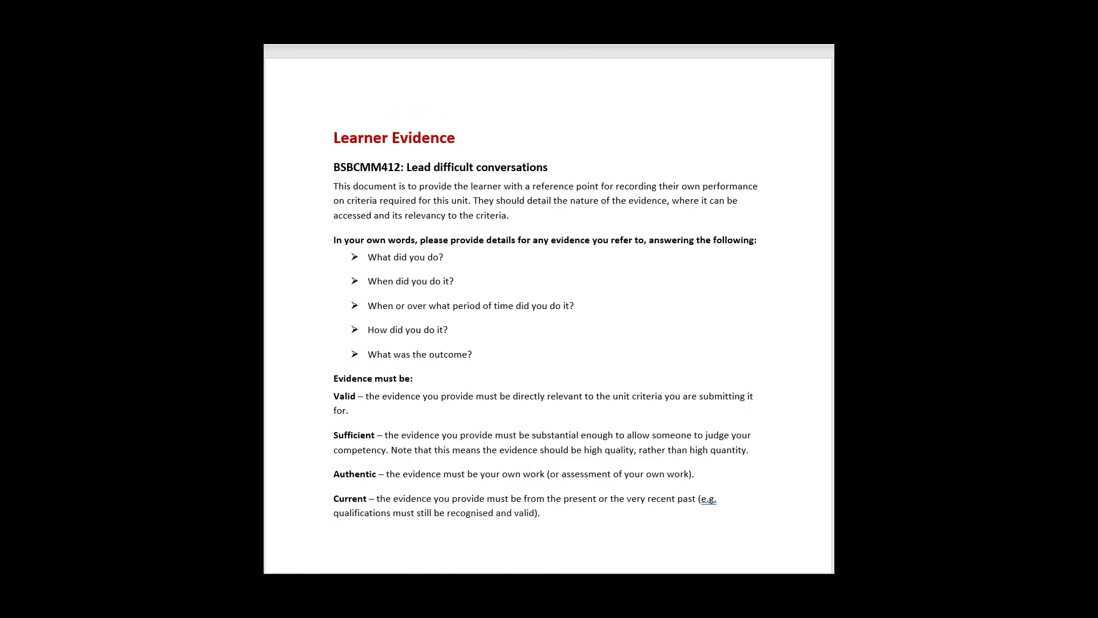
Step: Scroll the Learner Evidence V1.0 document to its Element/criteria evidence table
scroll("down", 3)
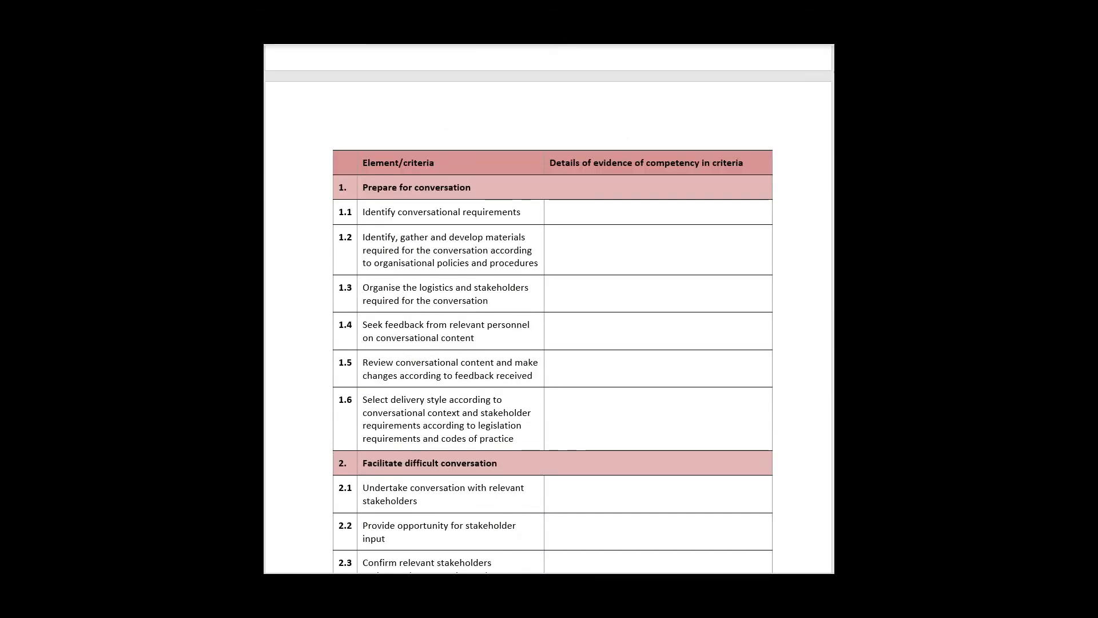
scroll("up", 3)
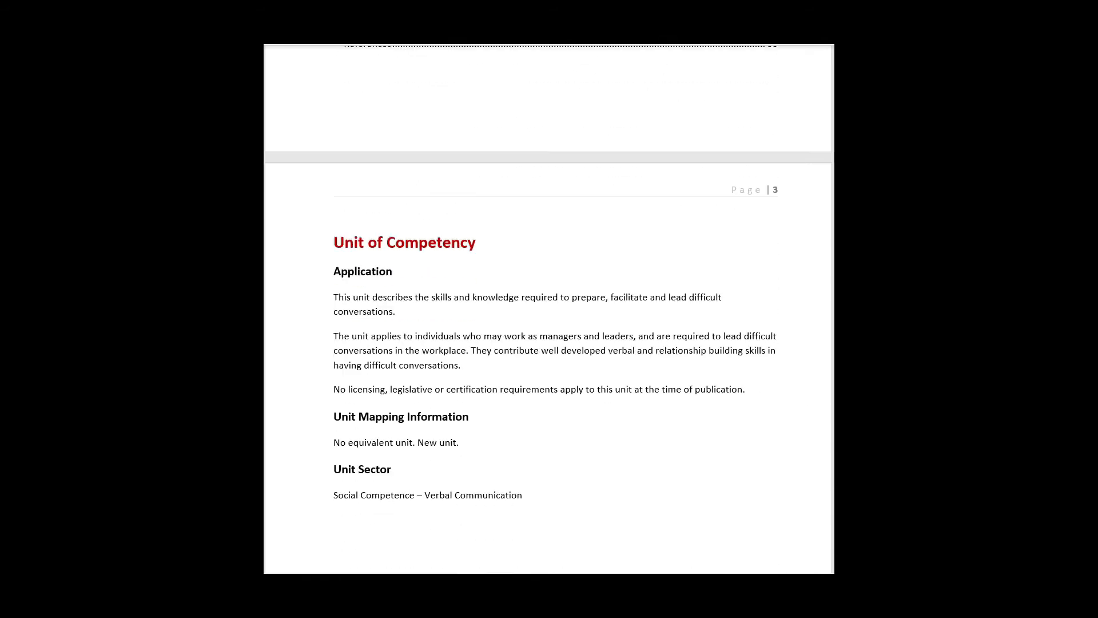
Step: Scroll from page 4 Performance Criteria through Foundation Skills and 1.1 to section 1.2 on page 12
scroll("down", 3)
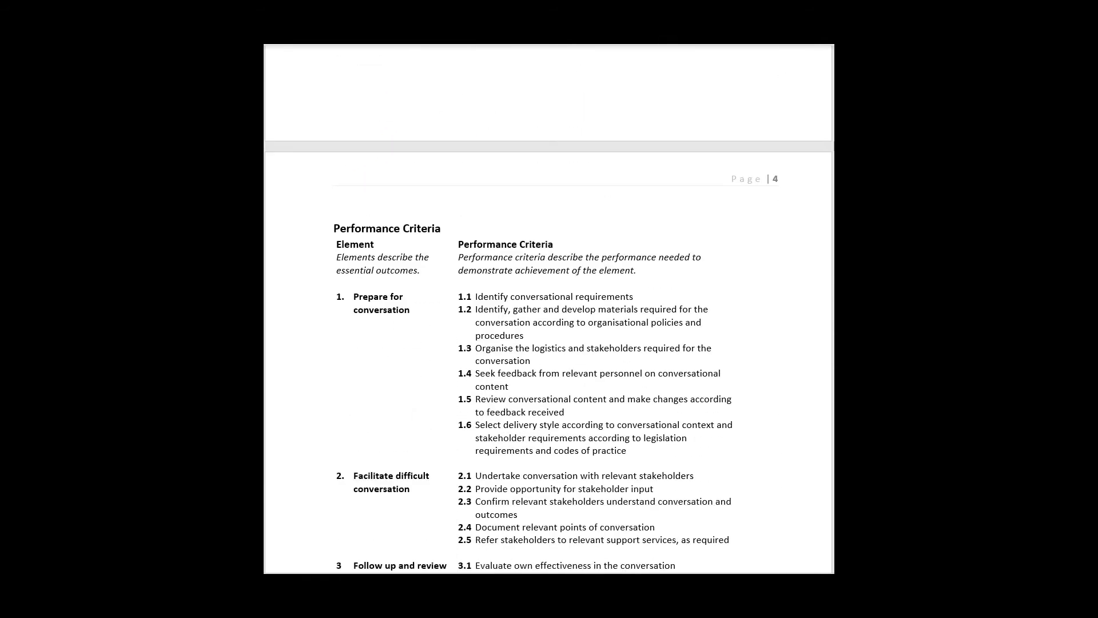
scroll("down", 3)
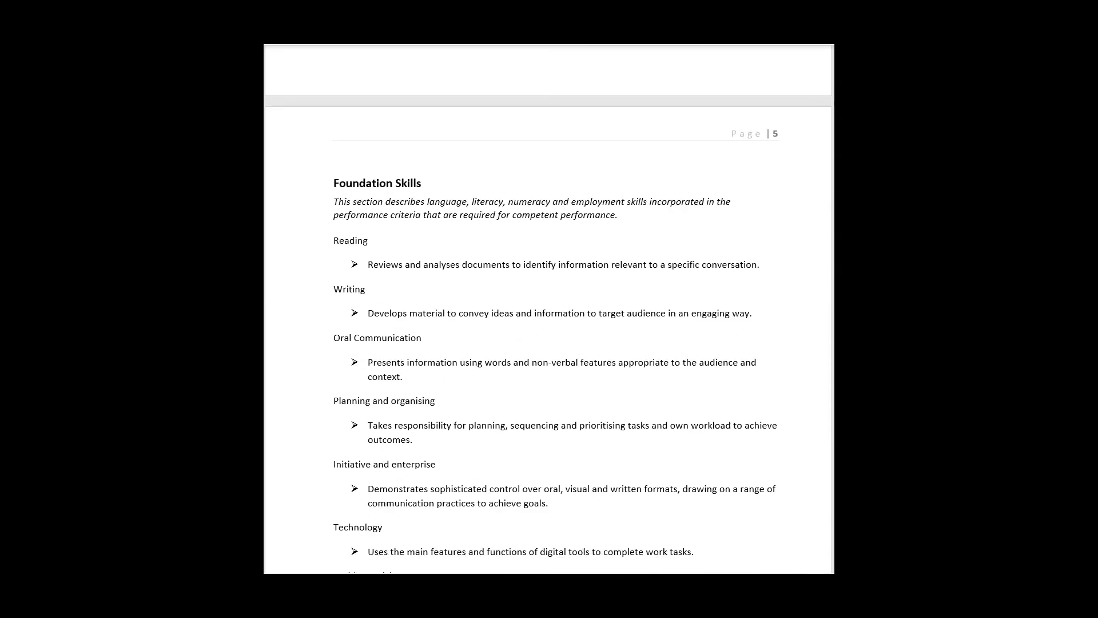
scroll("down", 3)
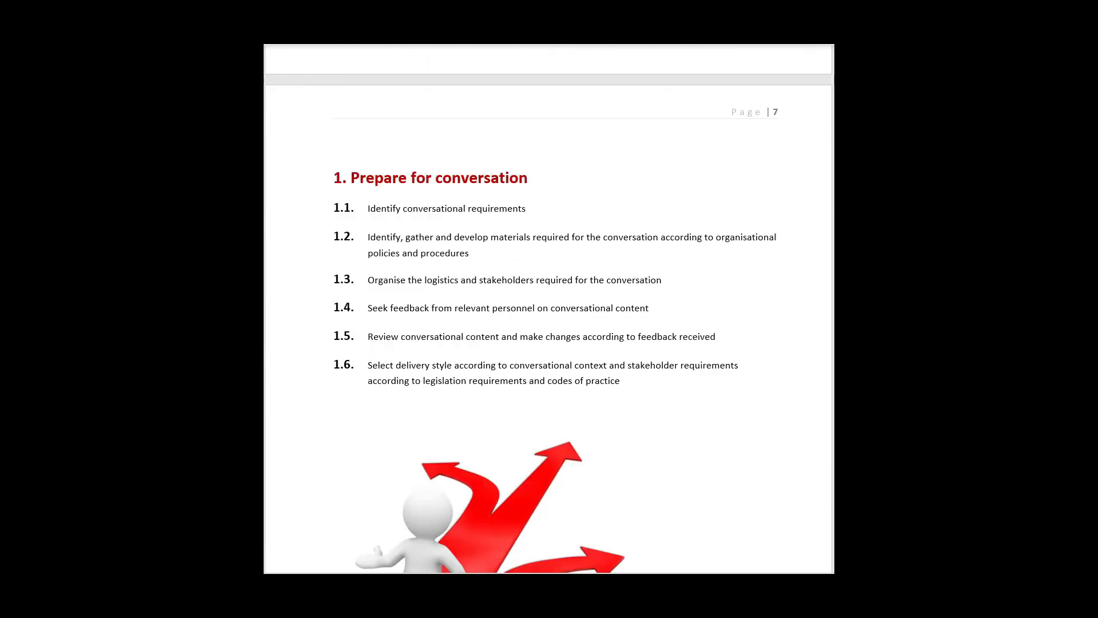
scroll("down", 3)
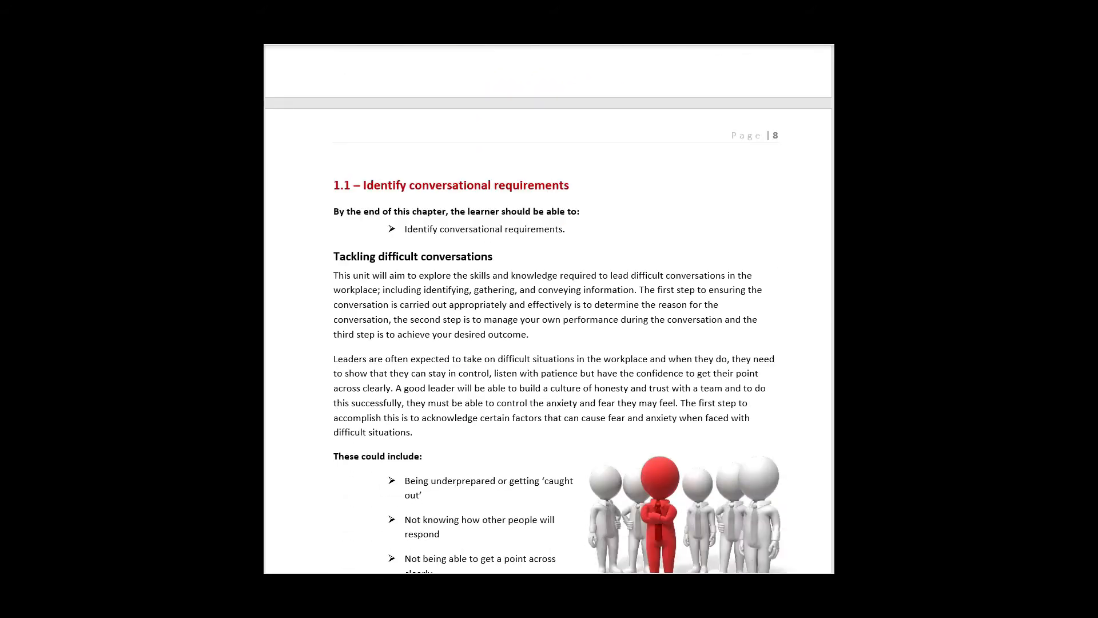
scroll("down", 3)
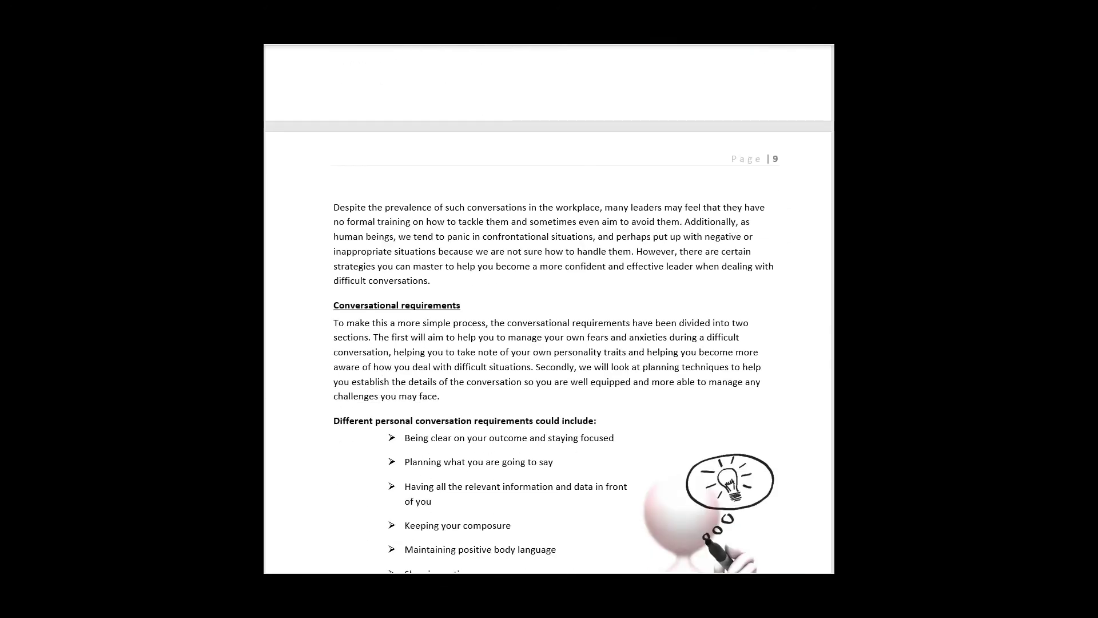
scroll("down", 3)
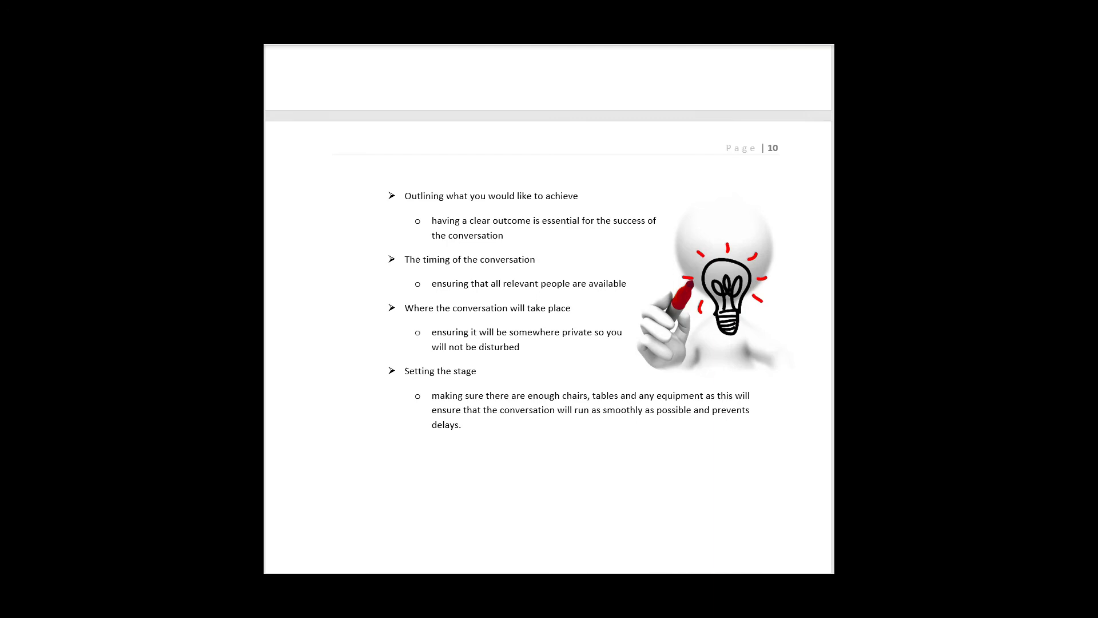
scroll("down", 3)
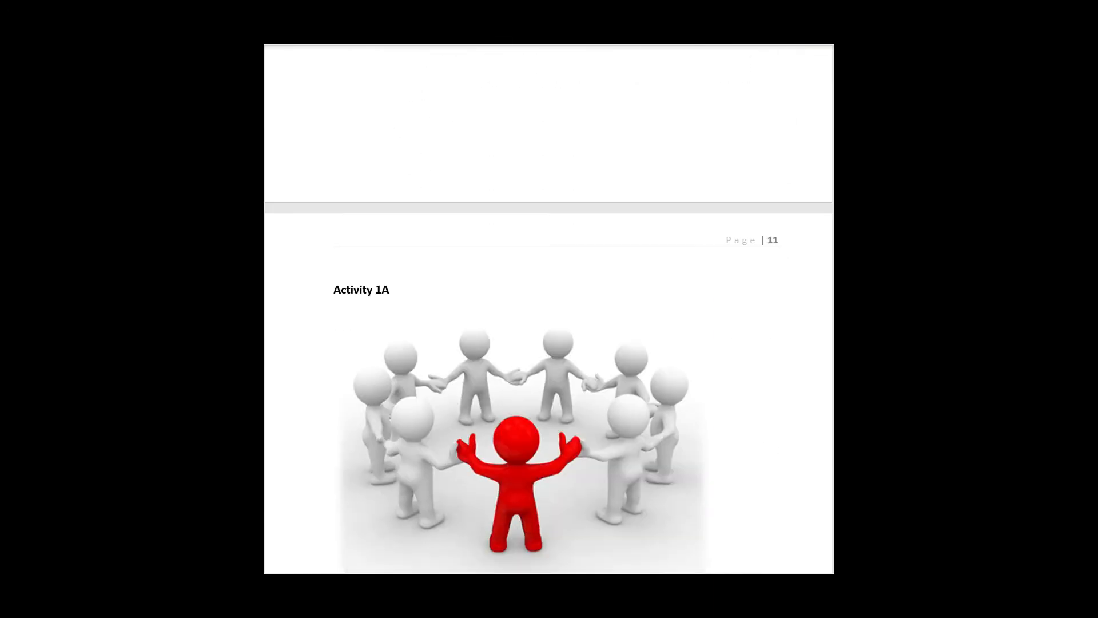
scroll("down", 3)
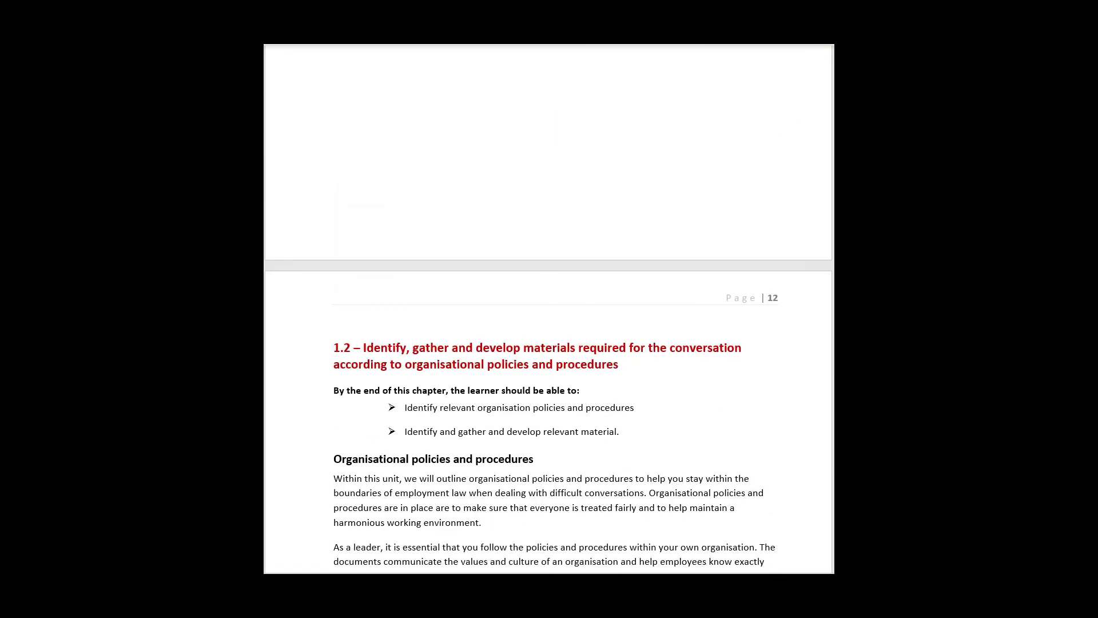
scroll("down", 3)
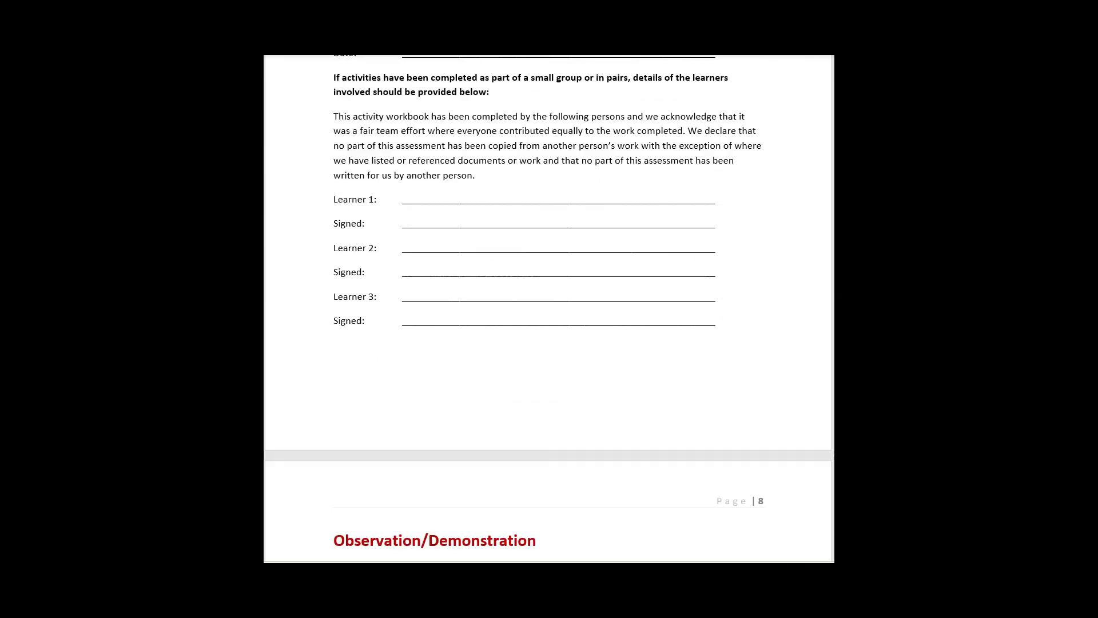
Step: Scroll past Activities 1A–1C and the roleplay tasks in the learner workbook
scroll("down", 3)
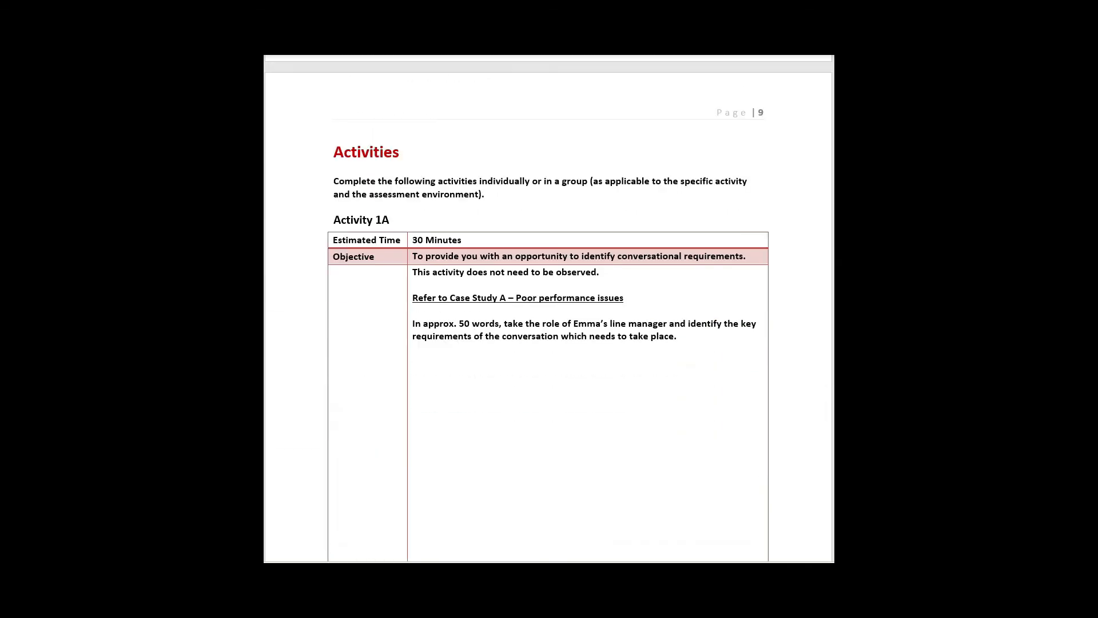
scroll("down", 3)
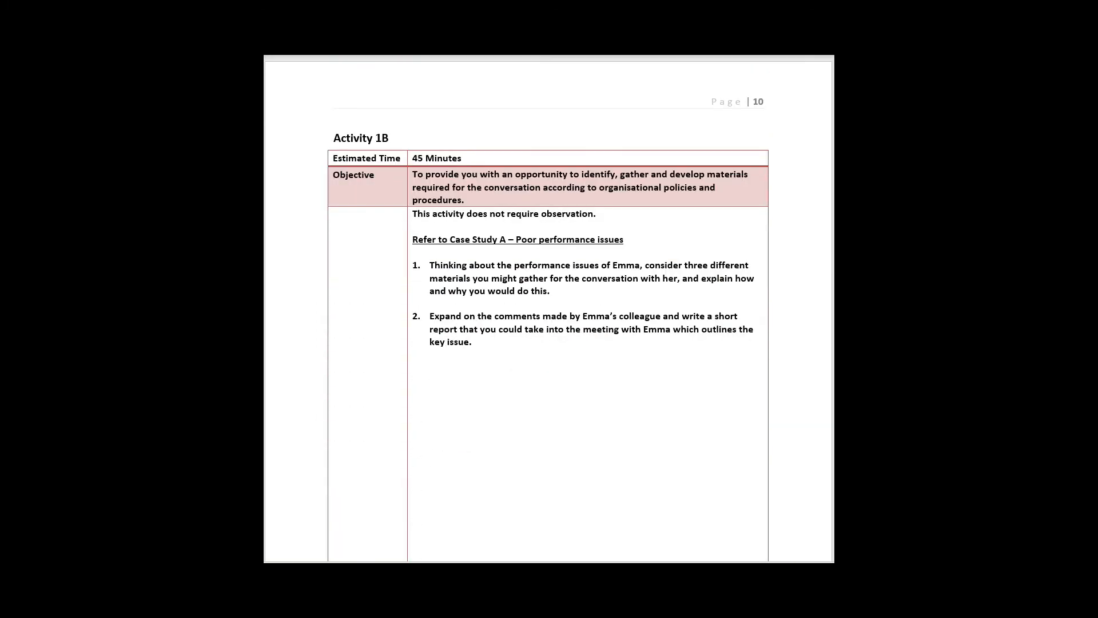
scroll("down", 3)
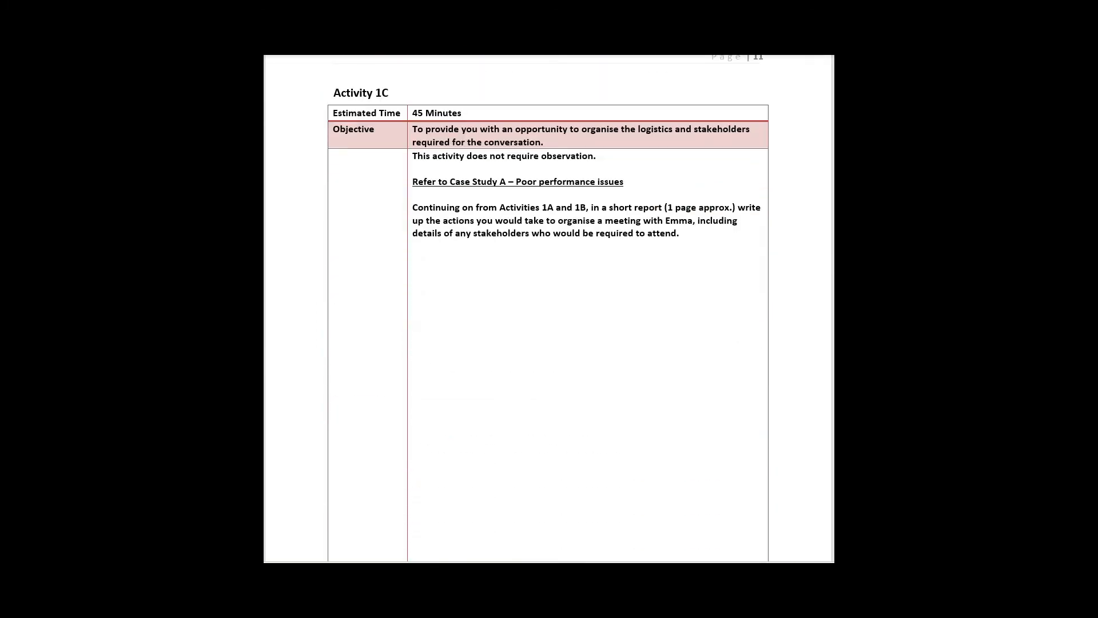
scroll("down", 3)
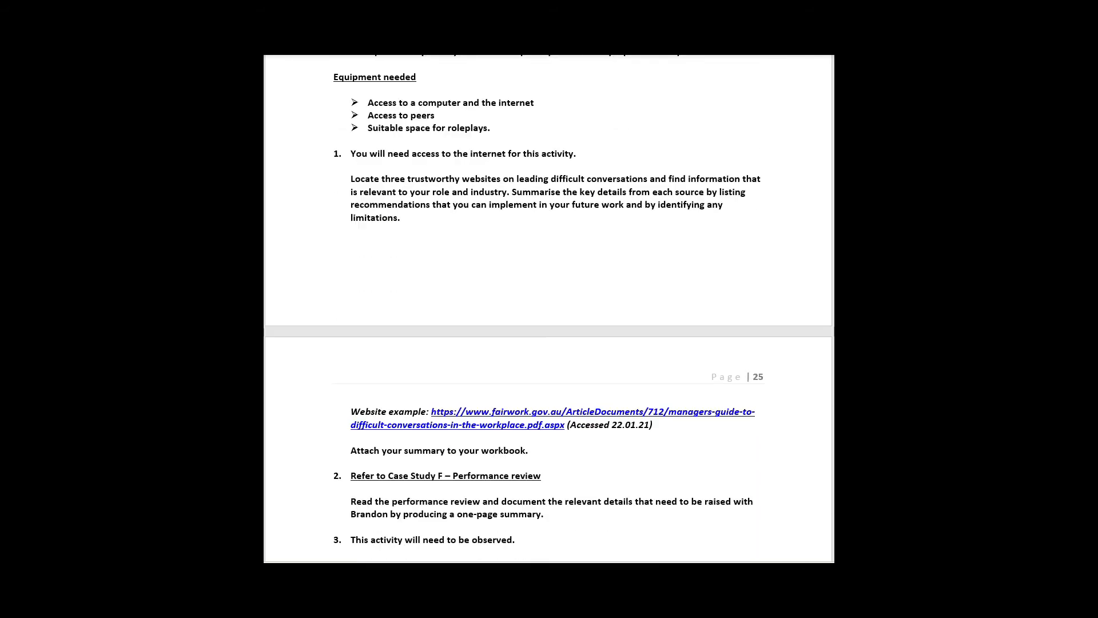
Step: Continue through Section B questions to the workplace documents checklist on page 37
scroll("down", 3)
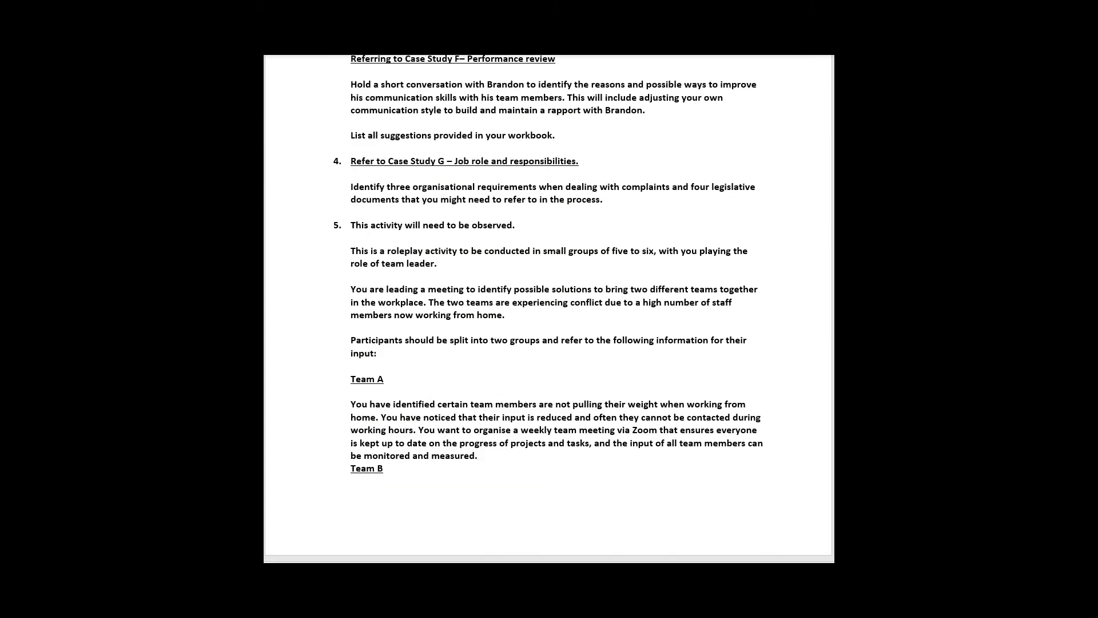
scroll("down", 3)
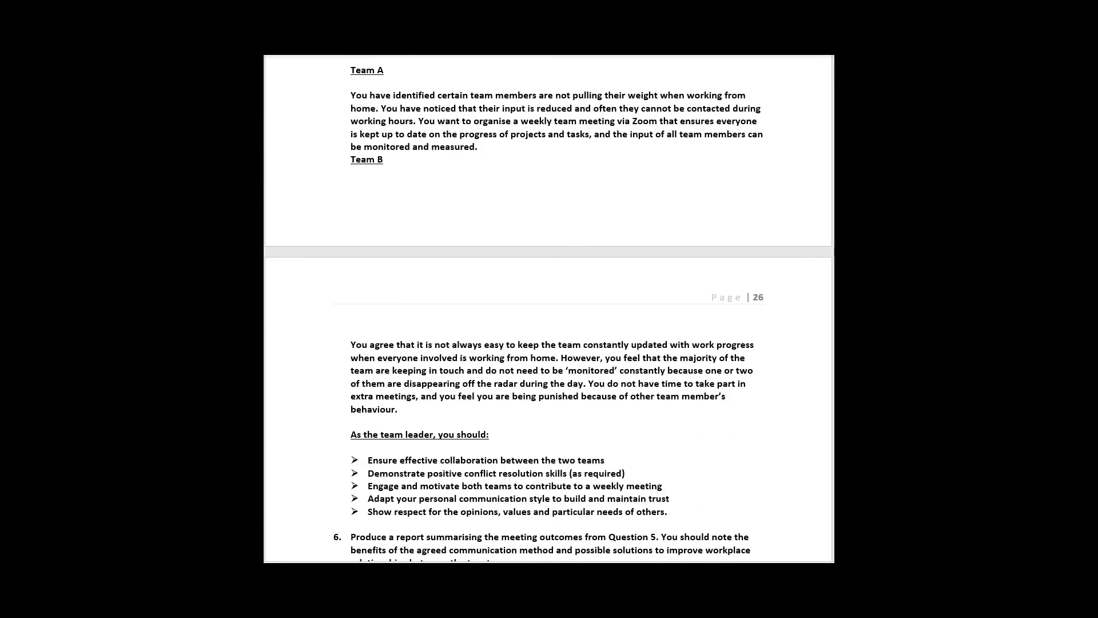
scroll("down", 3)
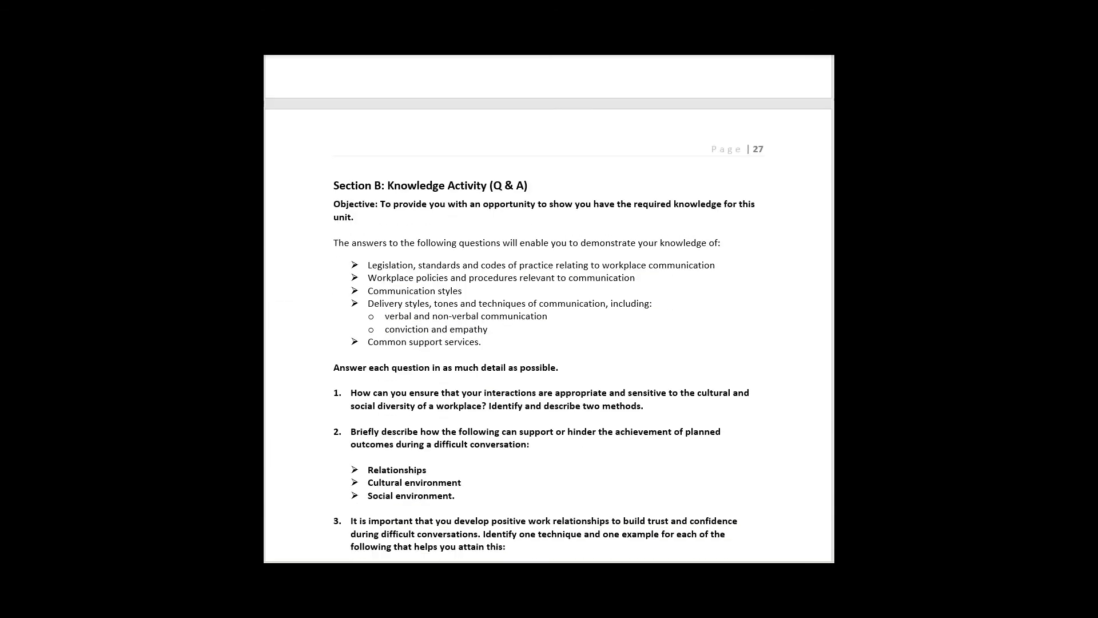
scroll("down", 3)
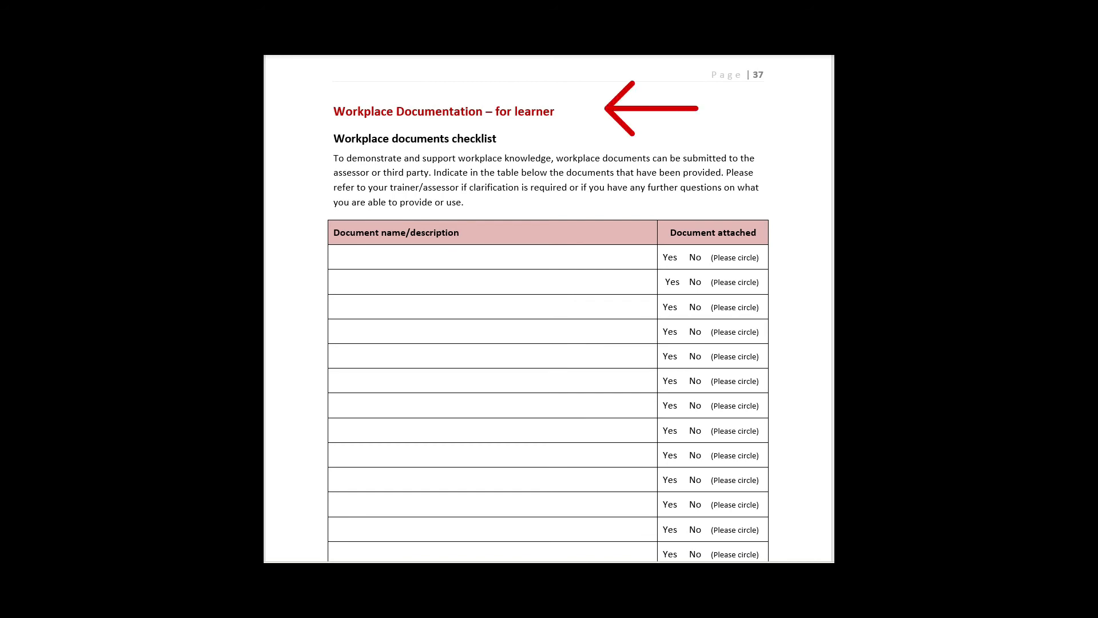
left_click(651, 110)
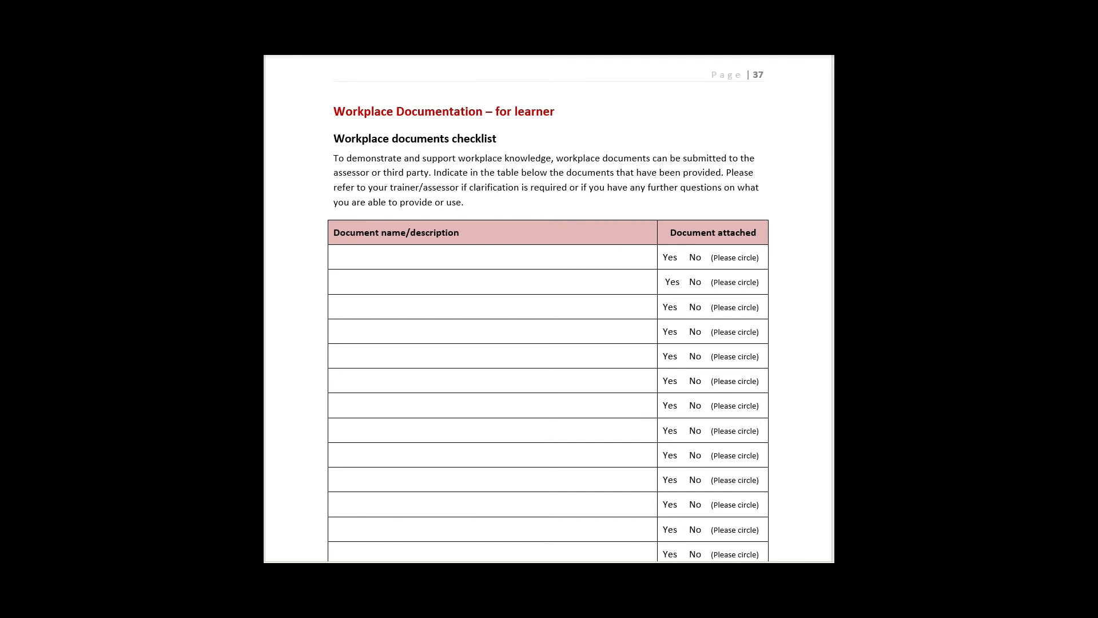